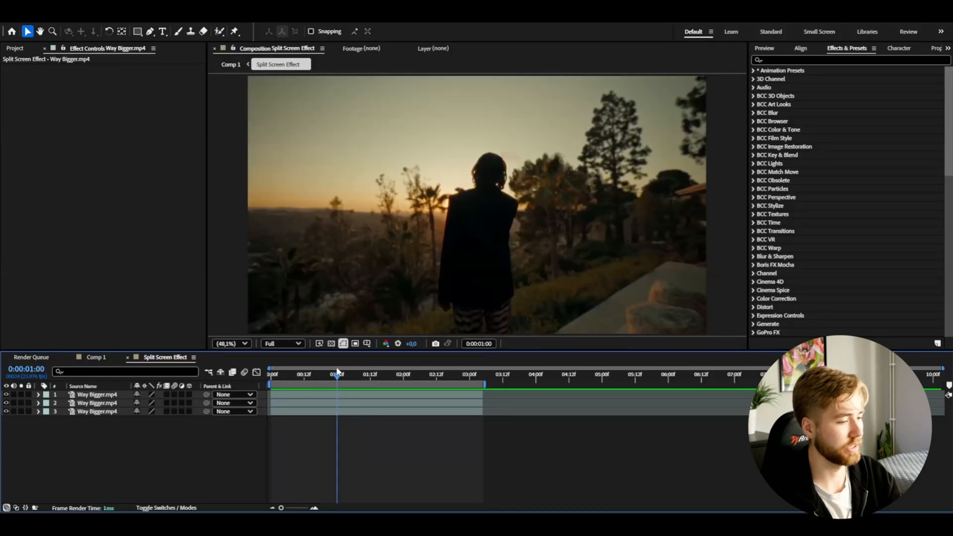
mouse_move(252, 440)
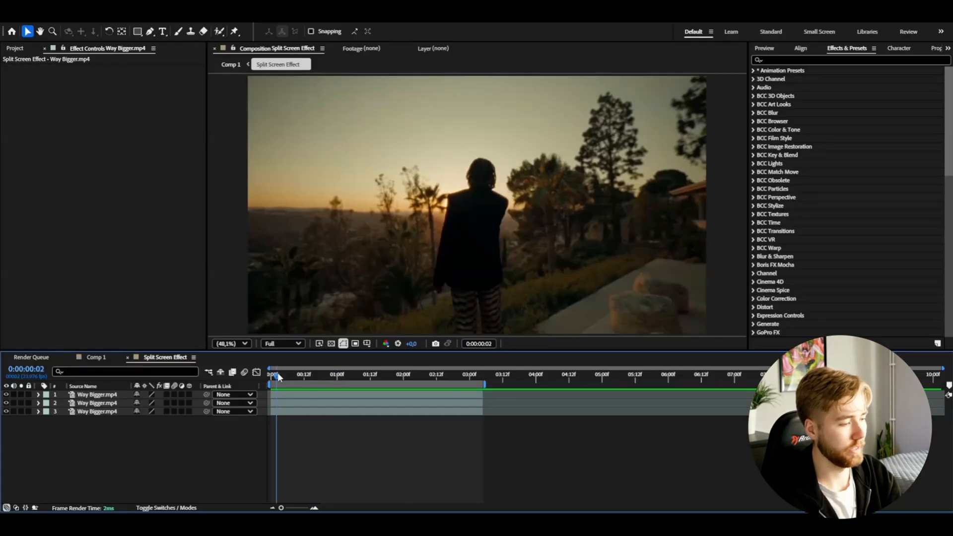
Step: Pre-compose the first Way Bigger.mp4 clip with Move all attributes and solo the resulting Sunset layer
left_click(274, 375)
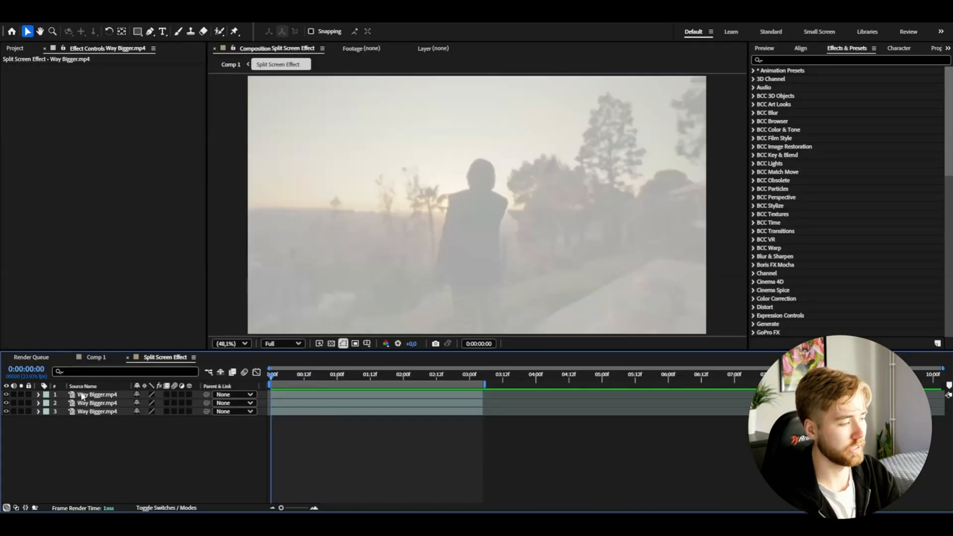
right_click(94, 395)
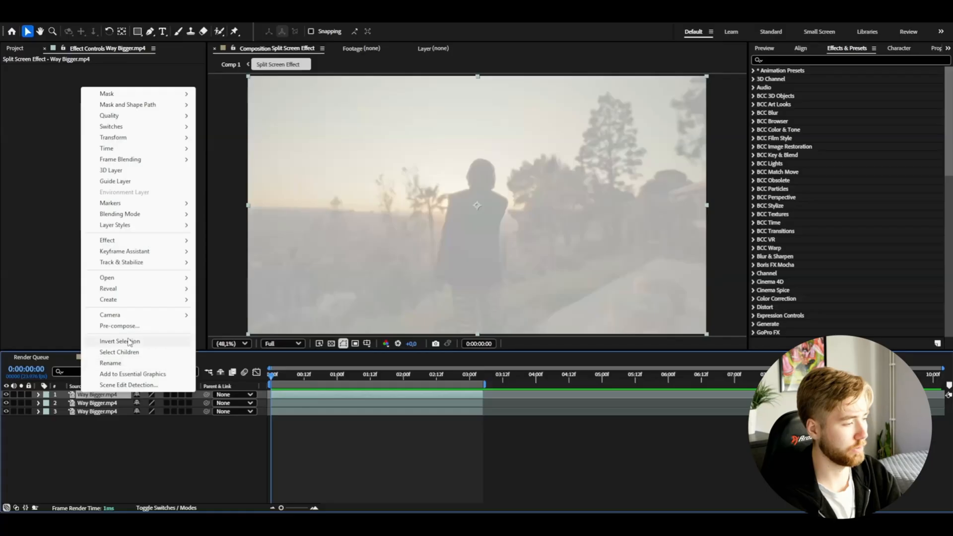
left_click(119, 325)
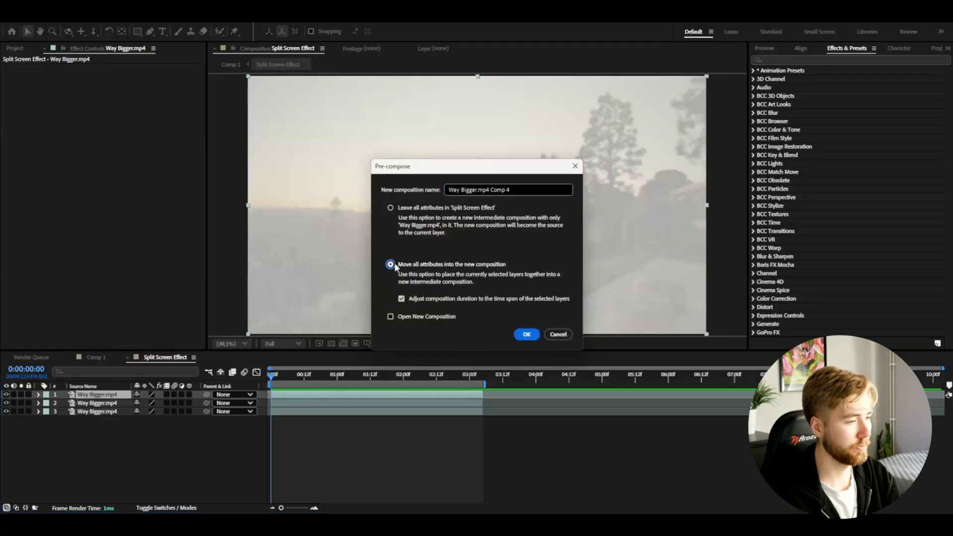
left_click(526, 334)
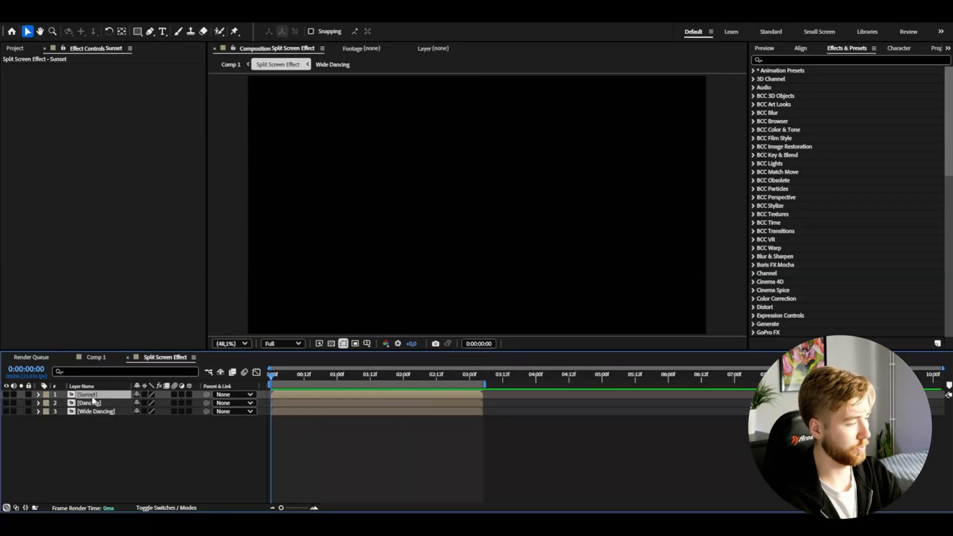
left_click(88, 394)
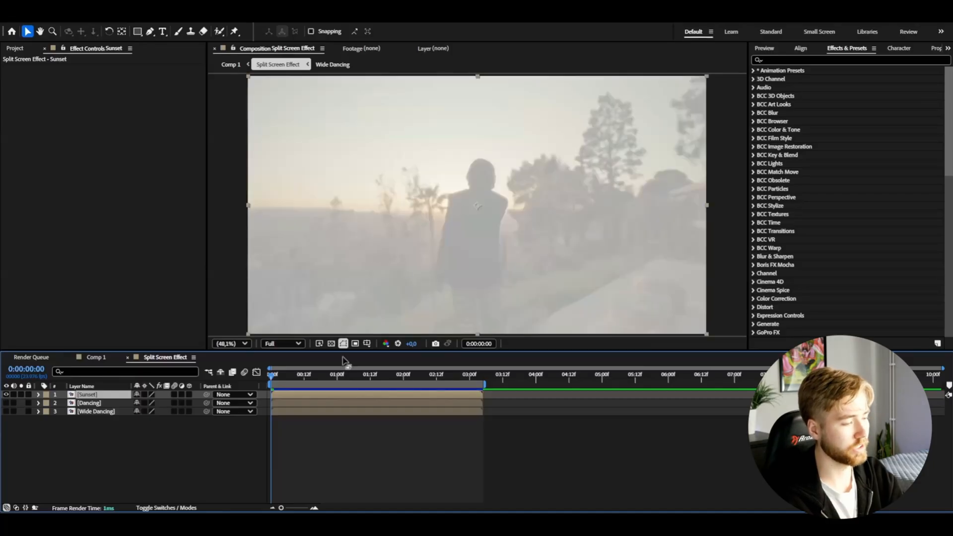
Step: Draw a rectangular mask on Sunset, move it to the lower left and feather the mask edge
left_click(139, 30)
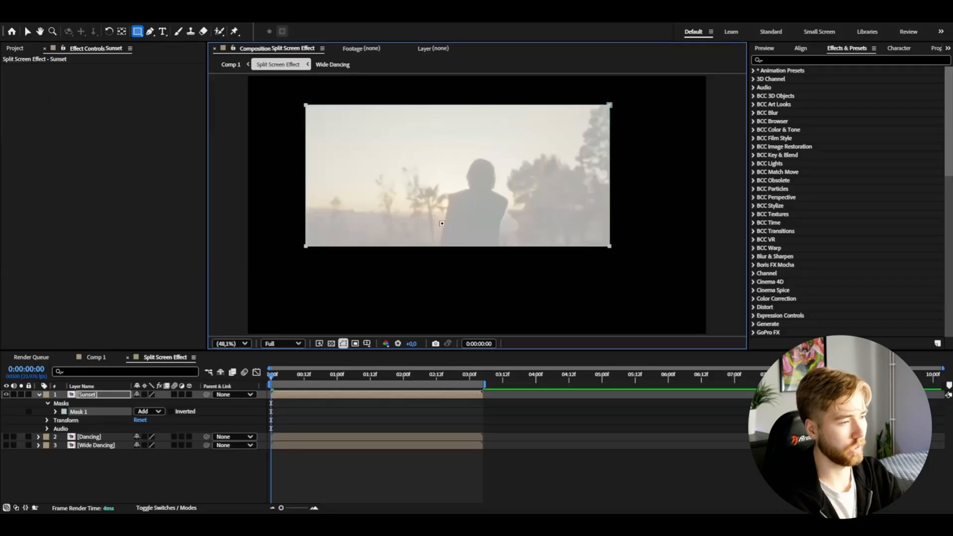
left_click(32, 29)
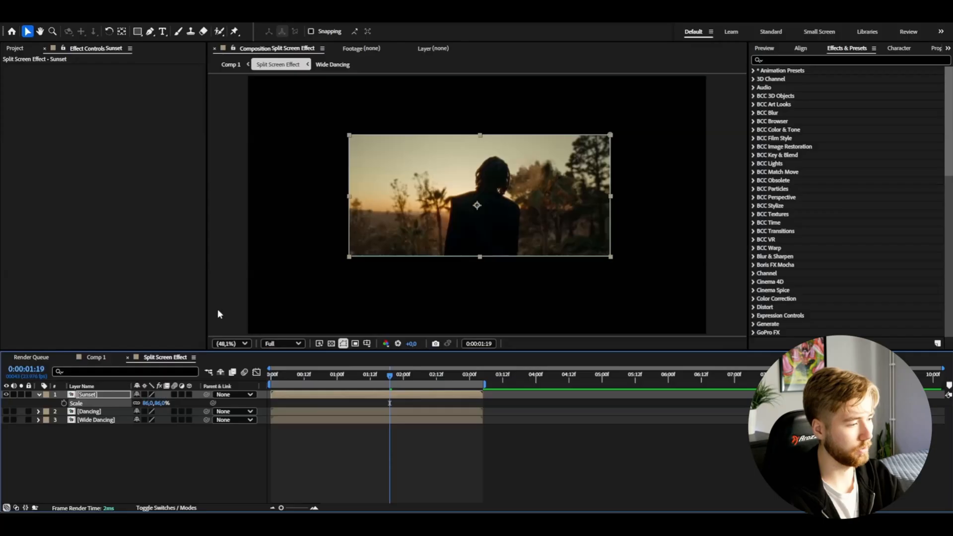
left_click_drag(478, 205, 393, 269)
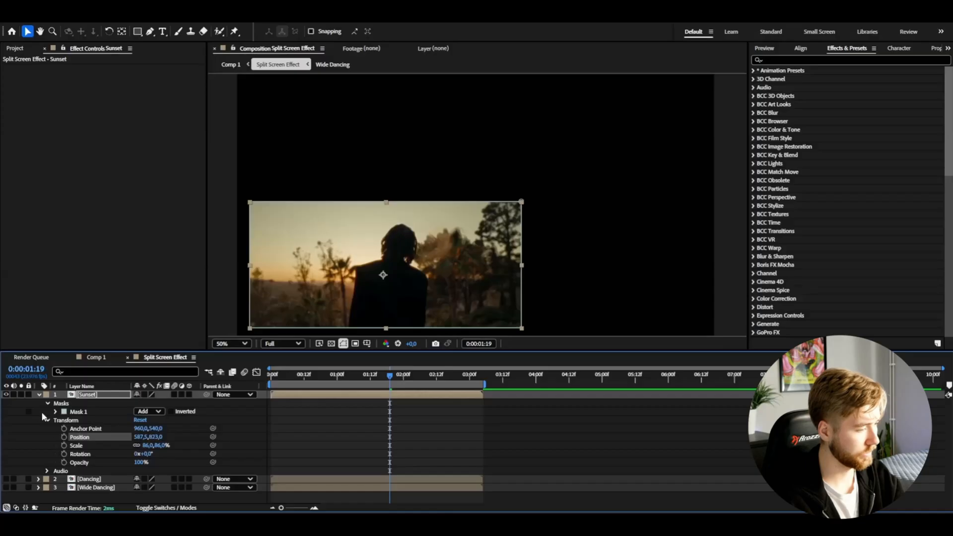
left_click(46, 411)
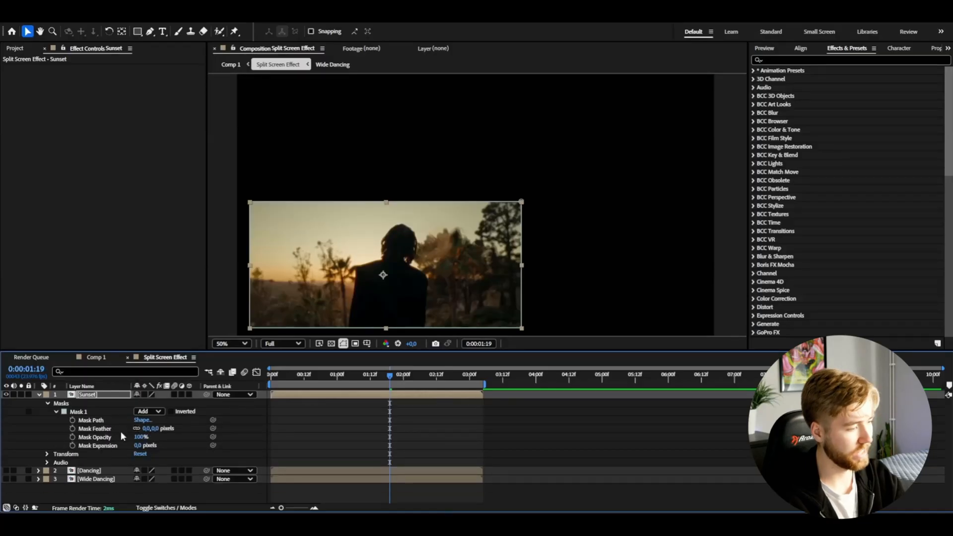
left_click(147, 429)
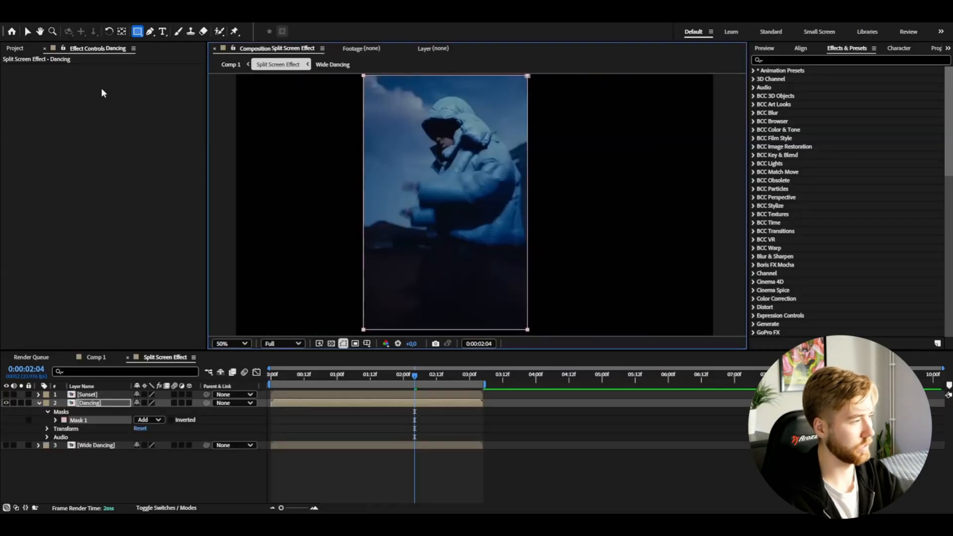
Step: Move the Dancing strip to the right side of the frame and reveal its Transform settings
left_click(31, 29)
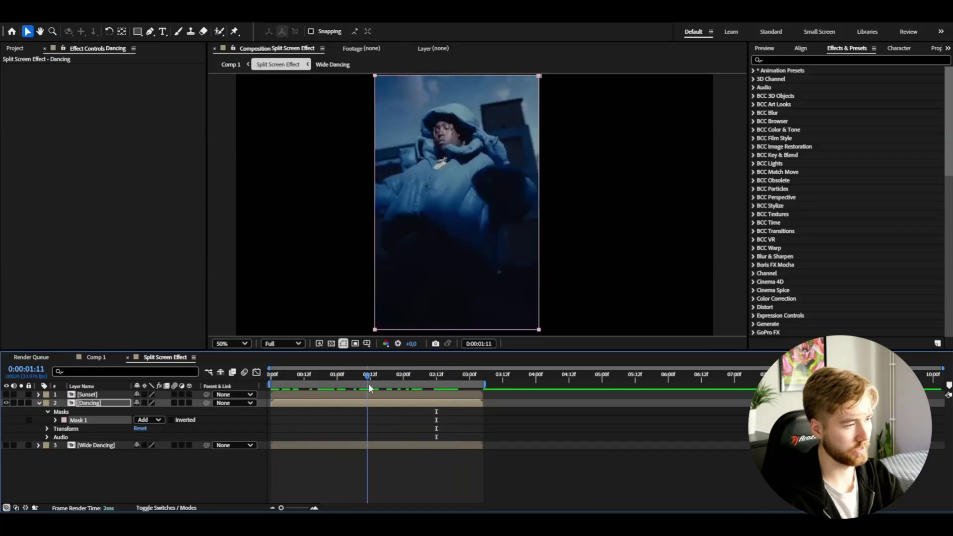
left_click(409, 381)
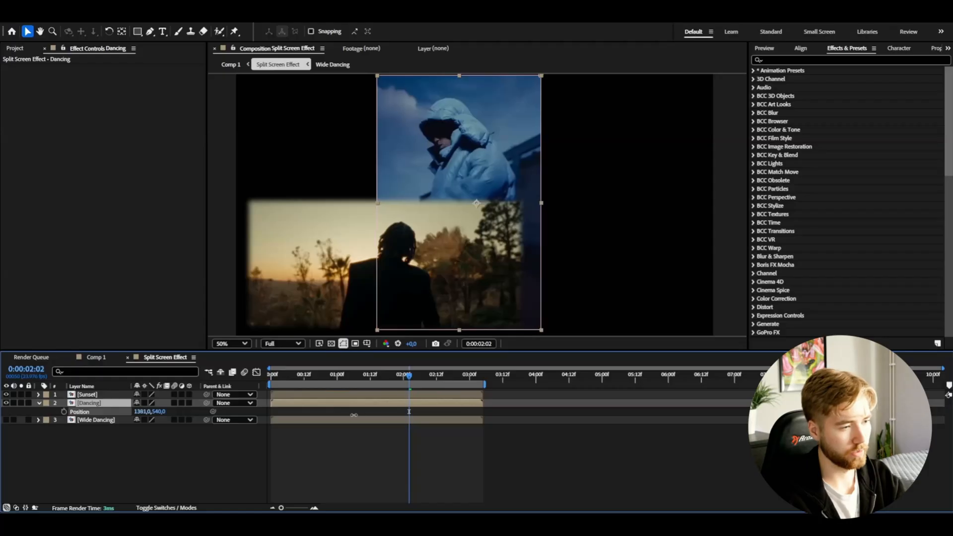
left_click_drag(458, 204, 593, 203)
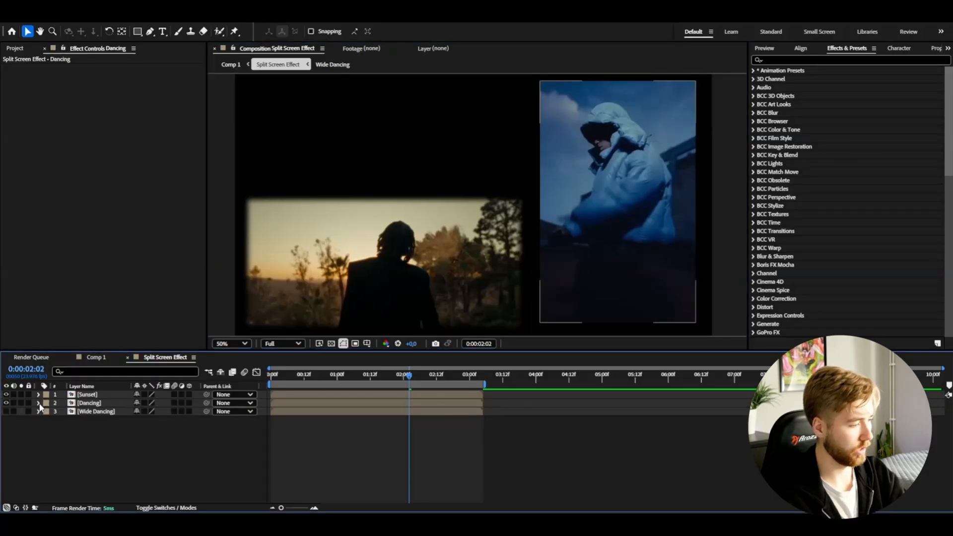
left_click(39, 403)
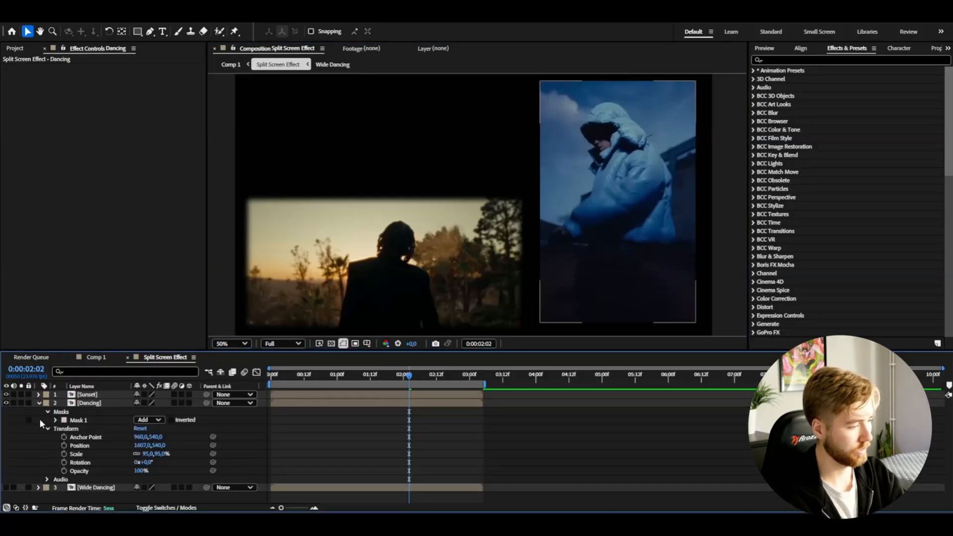
left_click(55, 420)
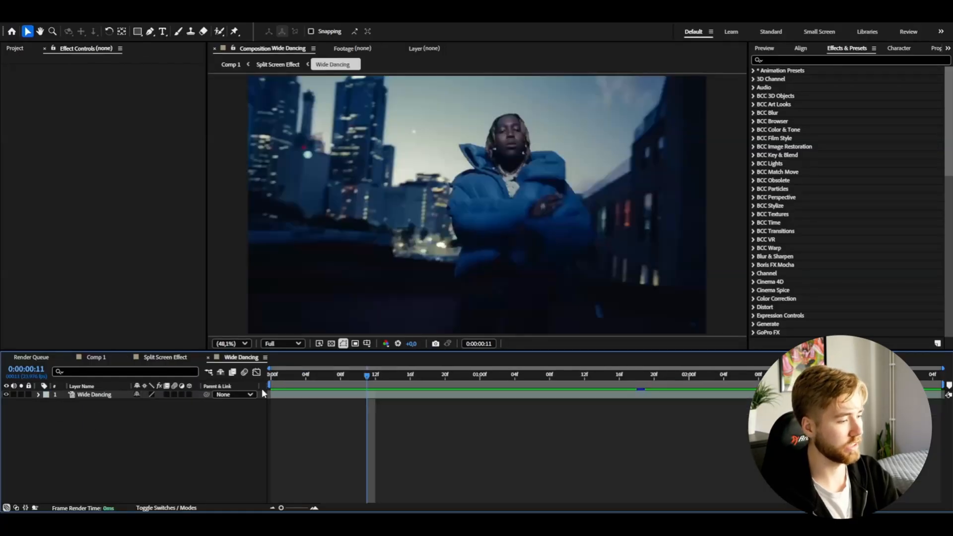
Step: Search 'cu' in the effects and apply Curves to the Wide Dancing footage
left_click(270, 373)
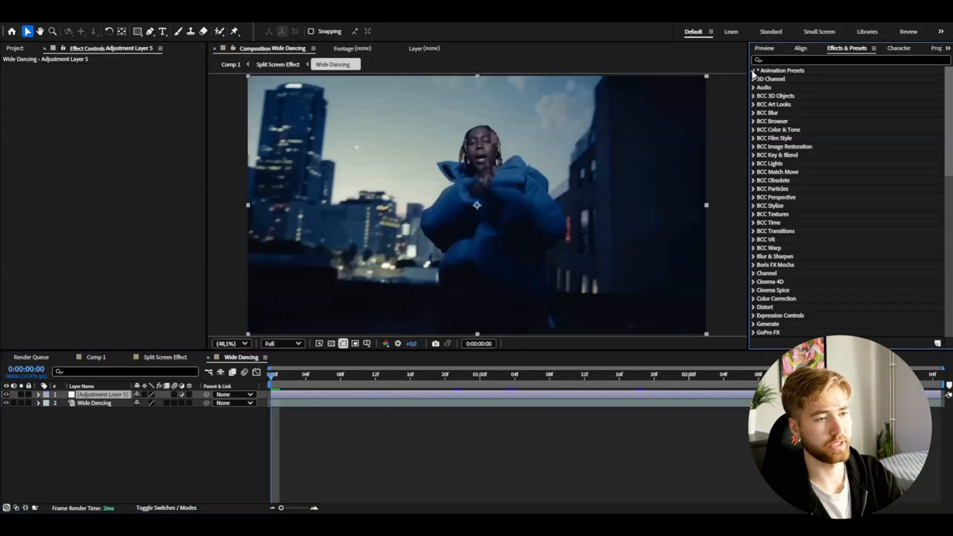
scroll("down", 3)
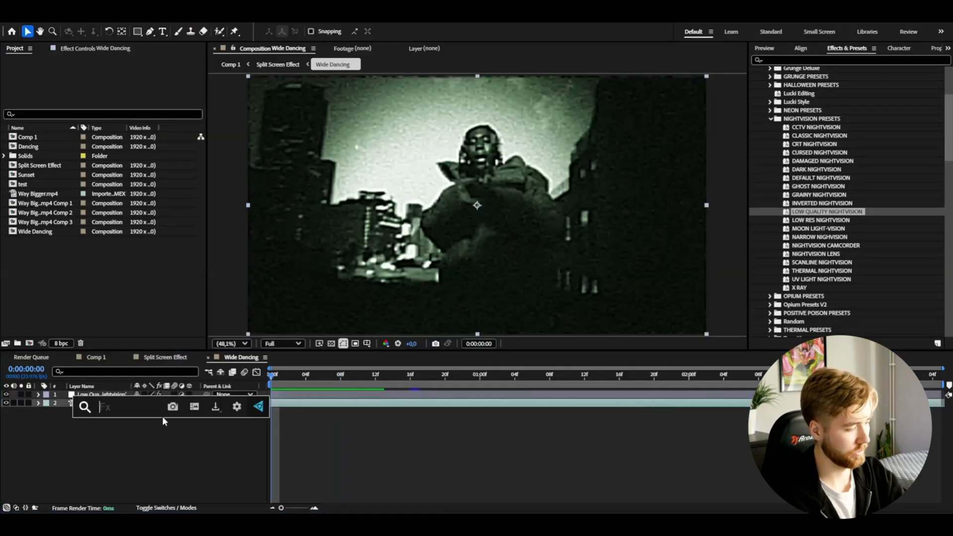
type("cu")
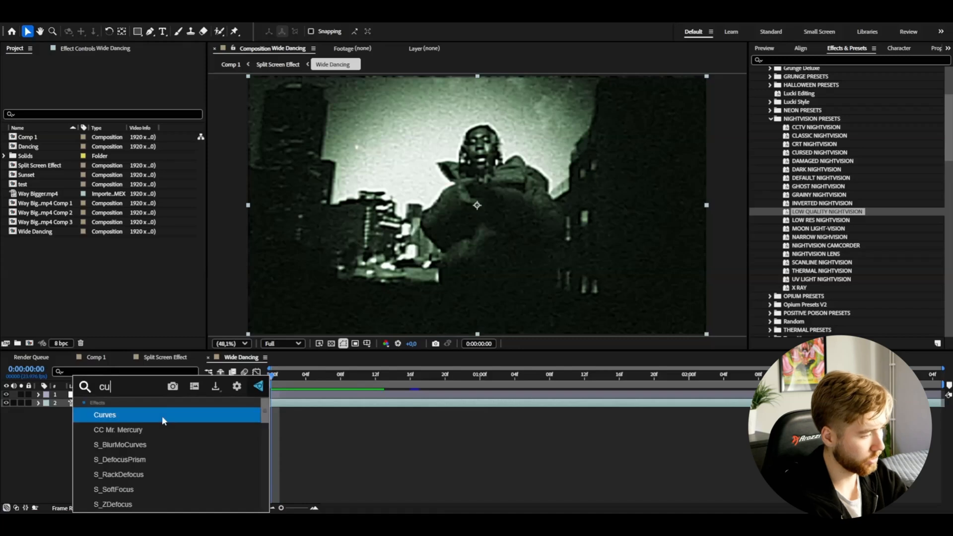
double_click(105, 415)
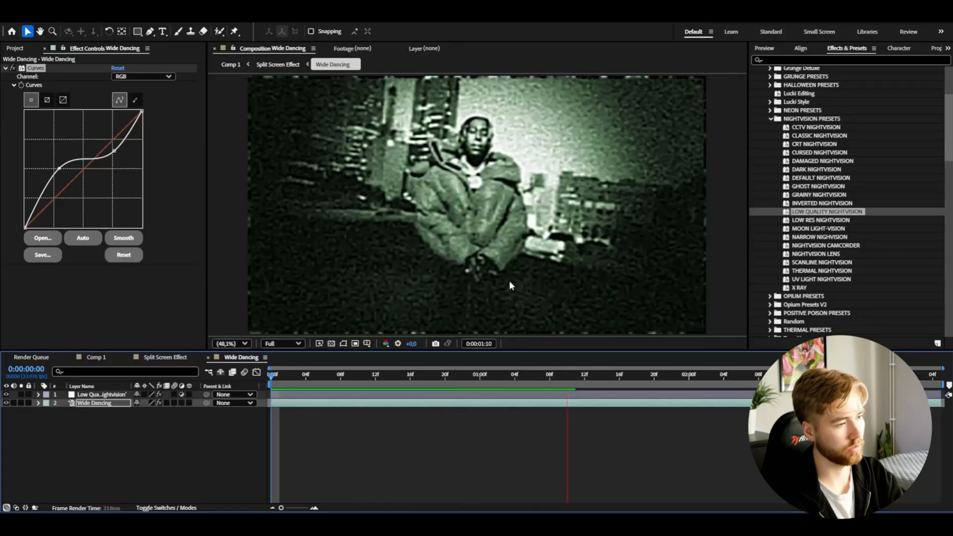
Step: In the Sunset precomp, search 'd' and apply a grading effect to the footage
left_click(278, 63)
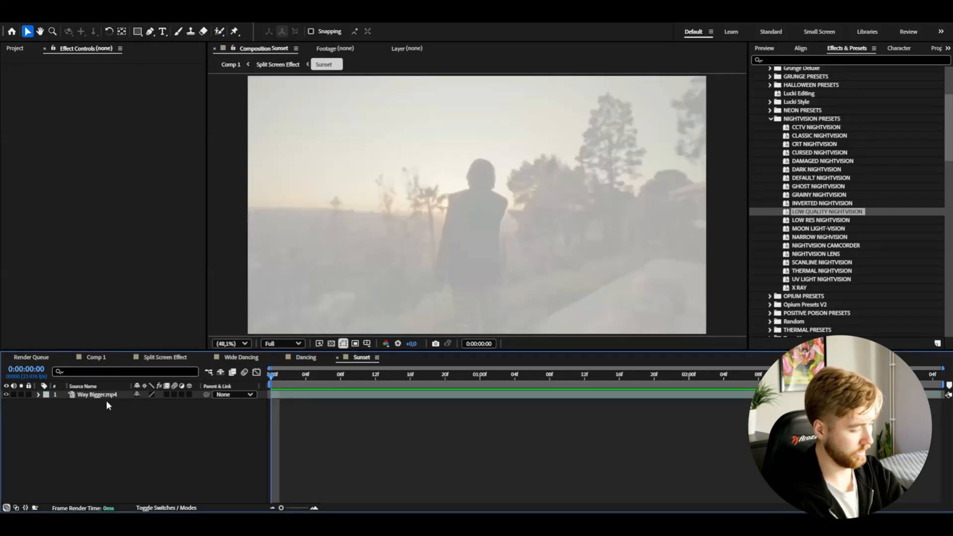
type("d")
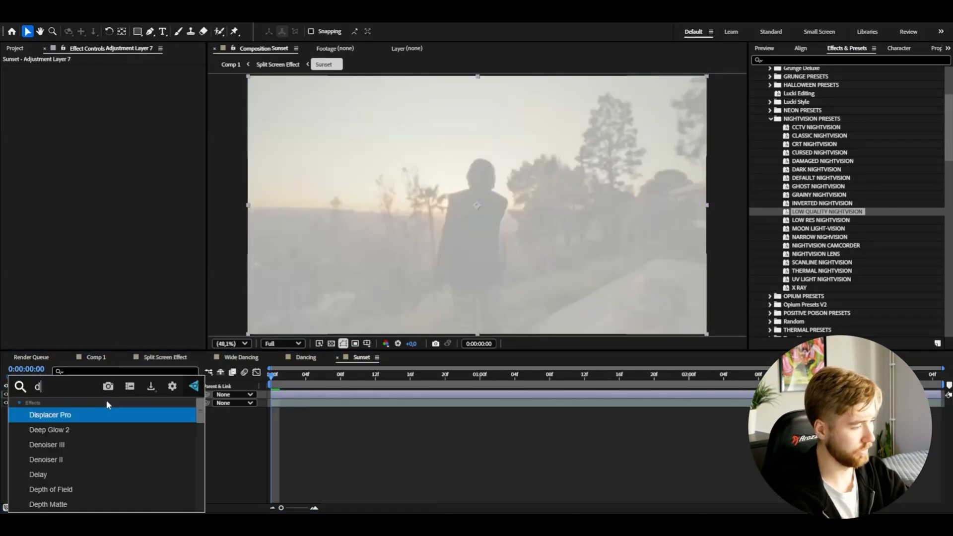
double_click(49, 429)
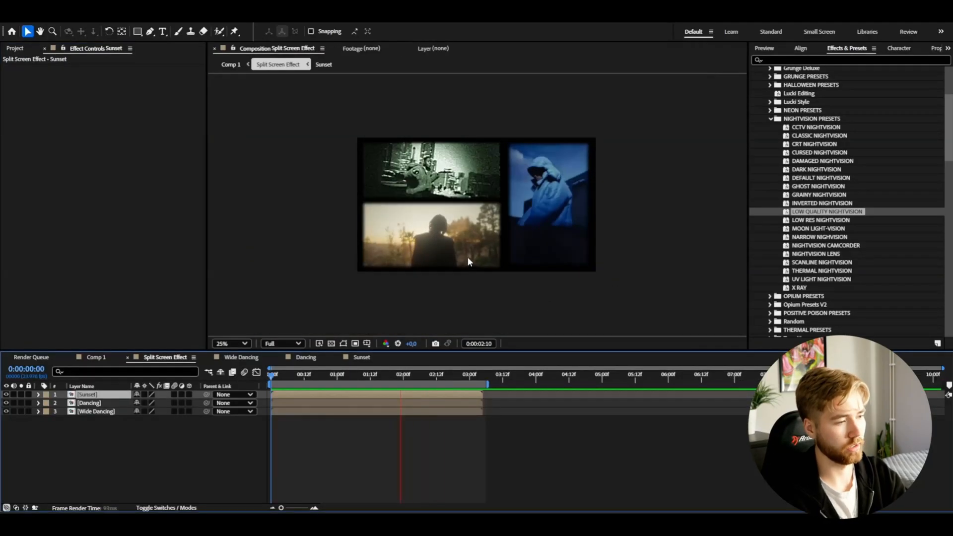
Step: Position the timeline in the Split Screen Effect comp for the noise adjustment layer
left_click(409, 375)
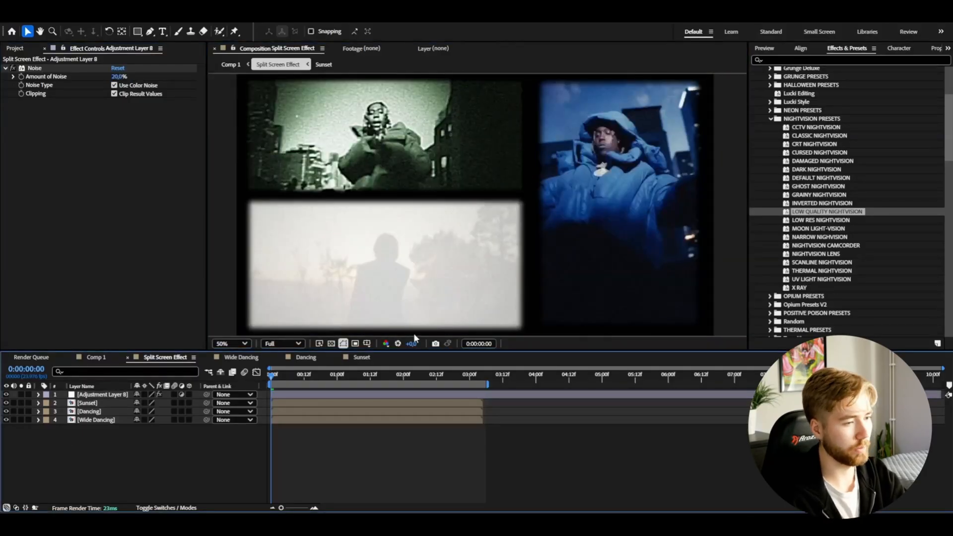
mouse_move(256, 191)
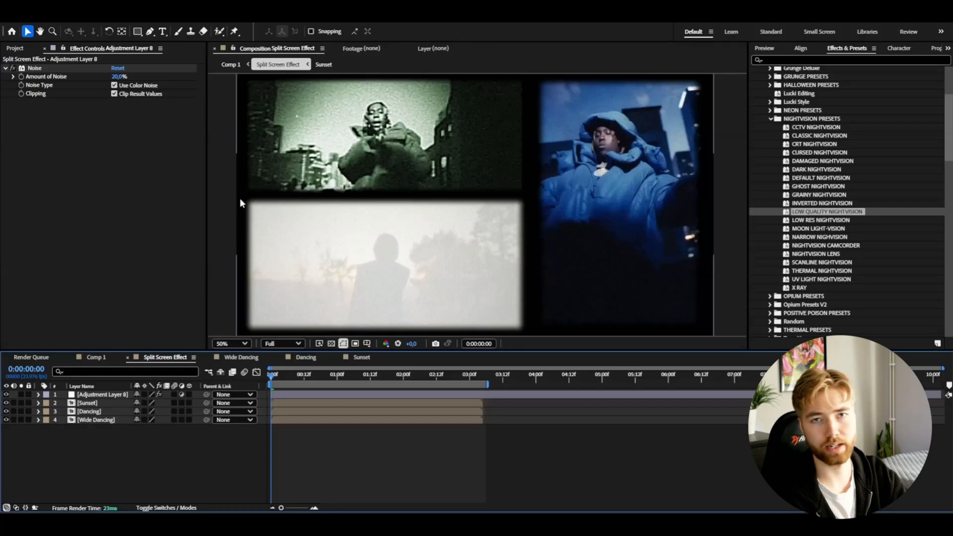
mouse_move(135, 494)
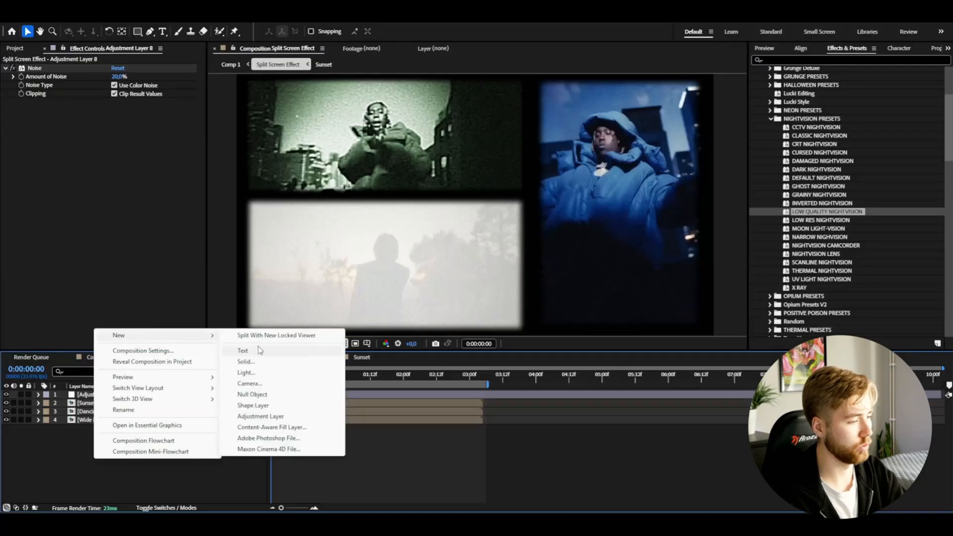
Step: Create a 0C0C0C dark gray solid and place it beneath the three panels
left_click(245, 361)
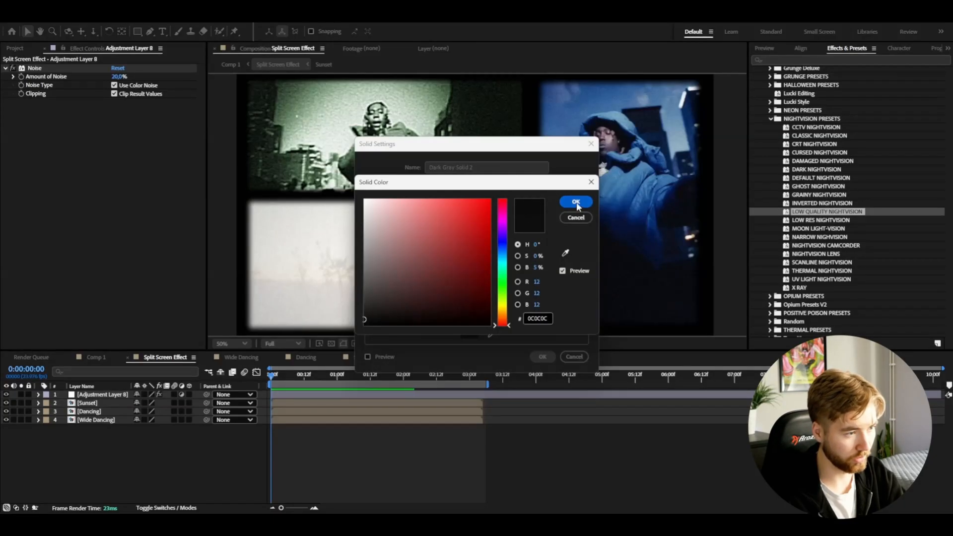
left_click(576, 202)
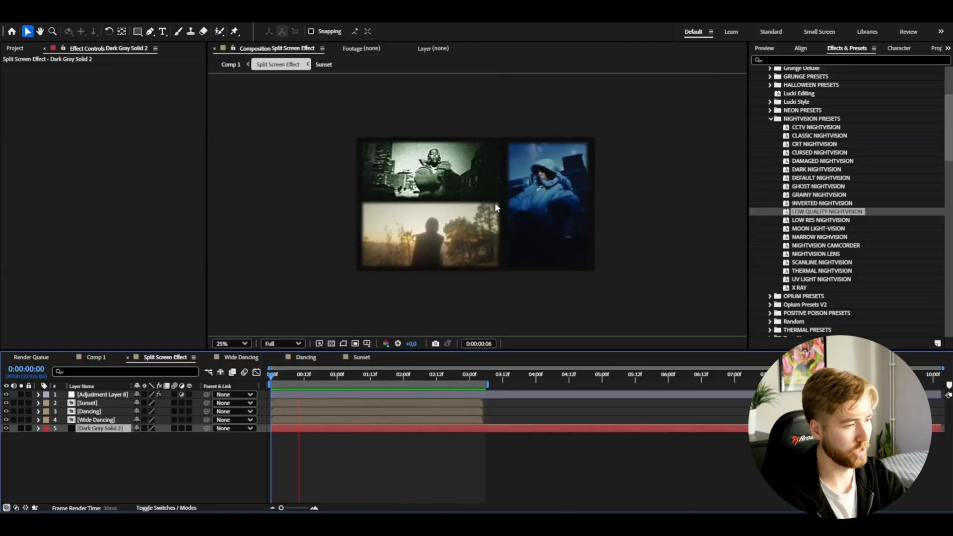
left_click(351, 376)
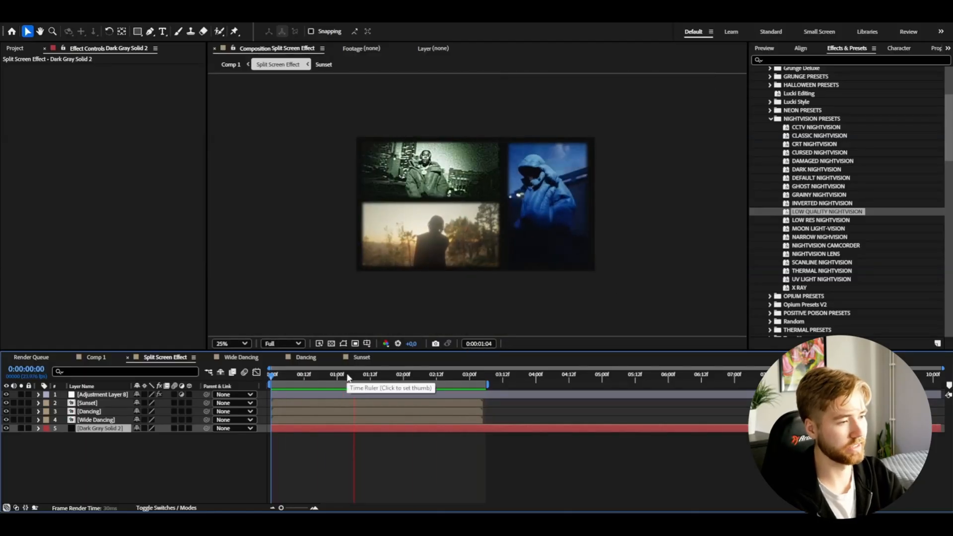